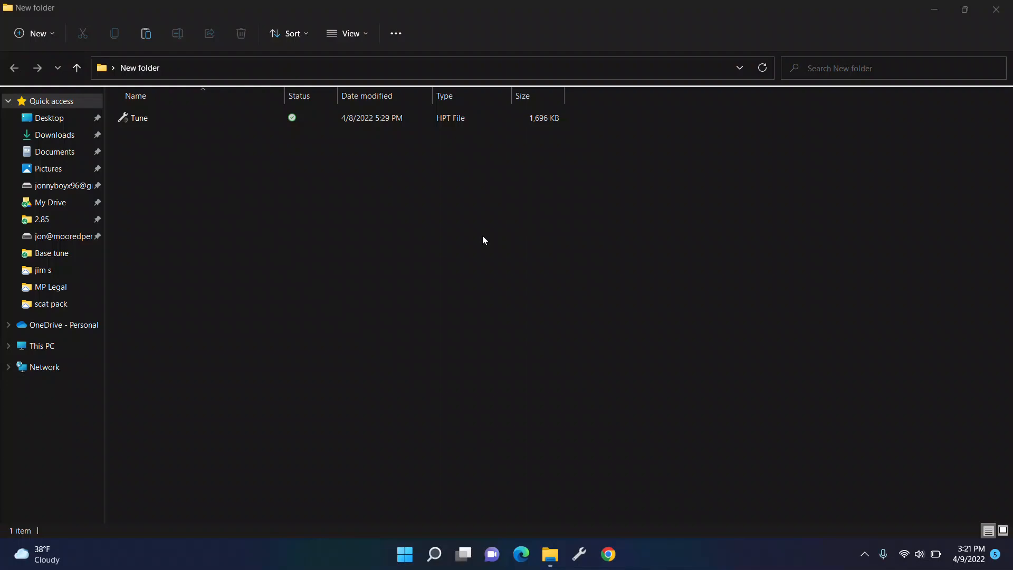
pyautogui.moveTo(279, 137)
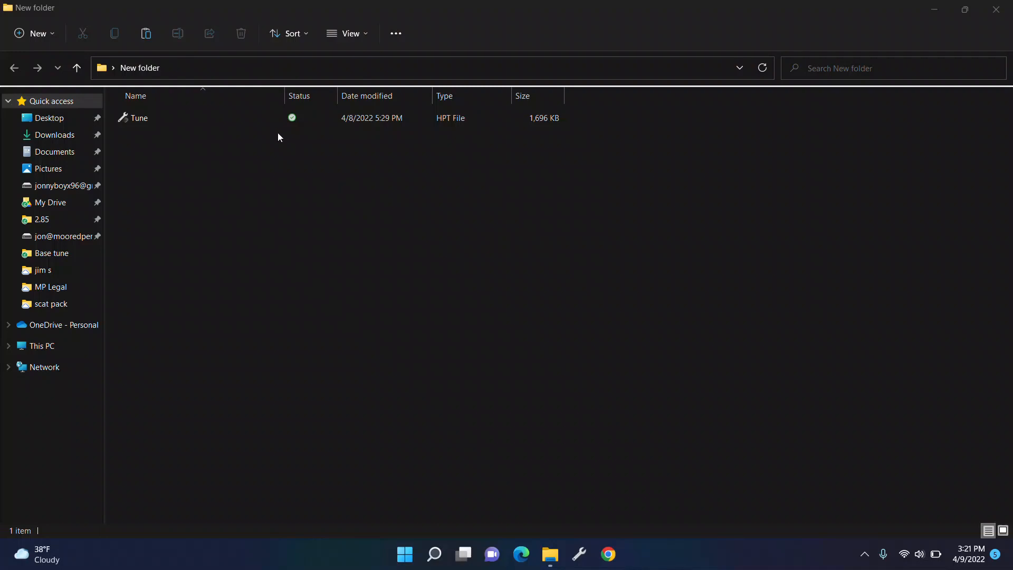
# Step: Load Tune.hpt from the New folder into VCM Editor and dismiss the Beta Software Warning
pyautogui.click(138, 117)
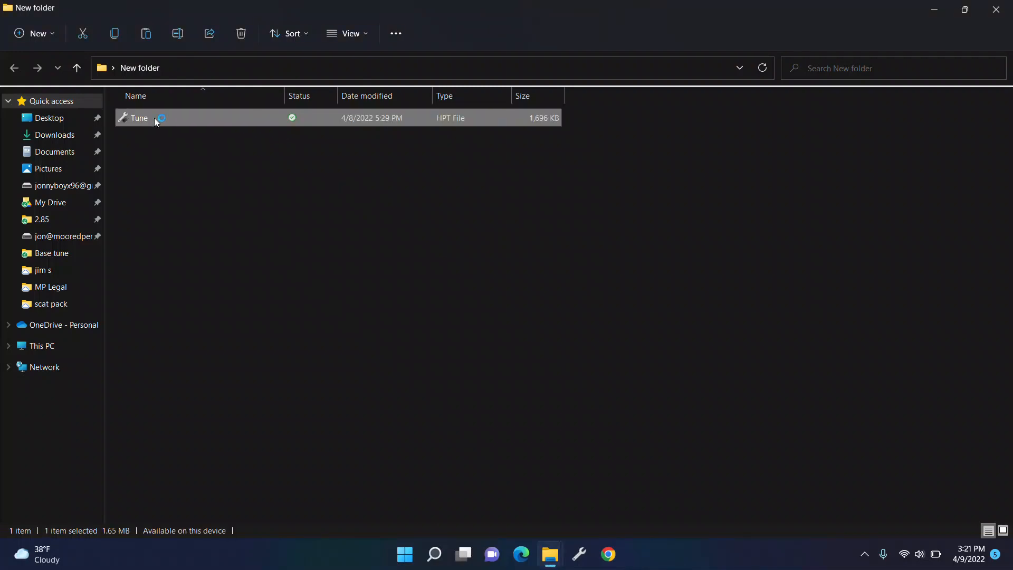
pyautogui.doubleClick(137, 117)
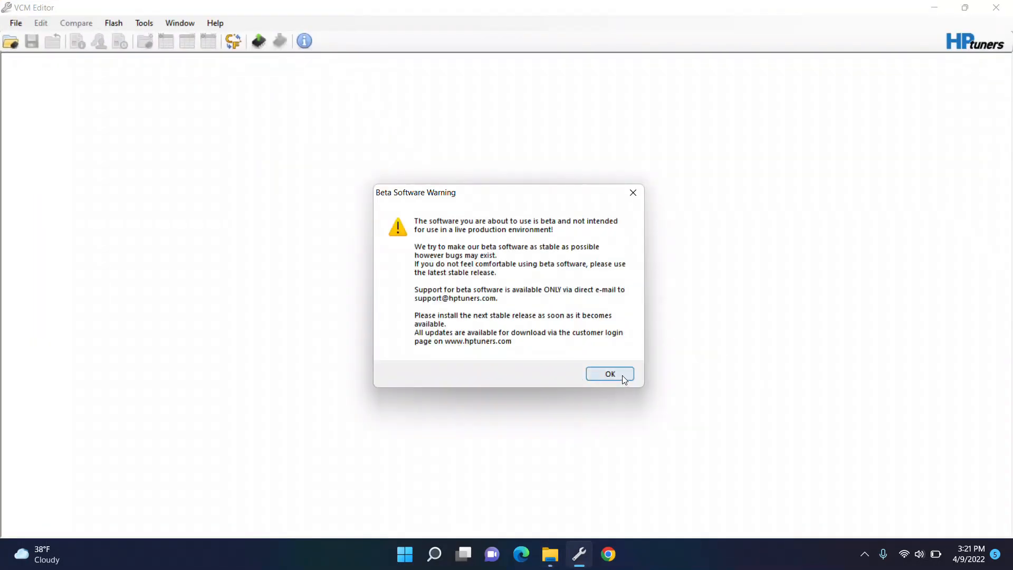
pyautogui.click(609, 374)
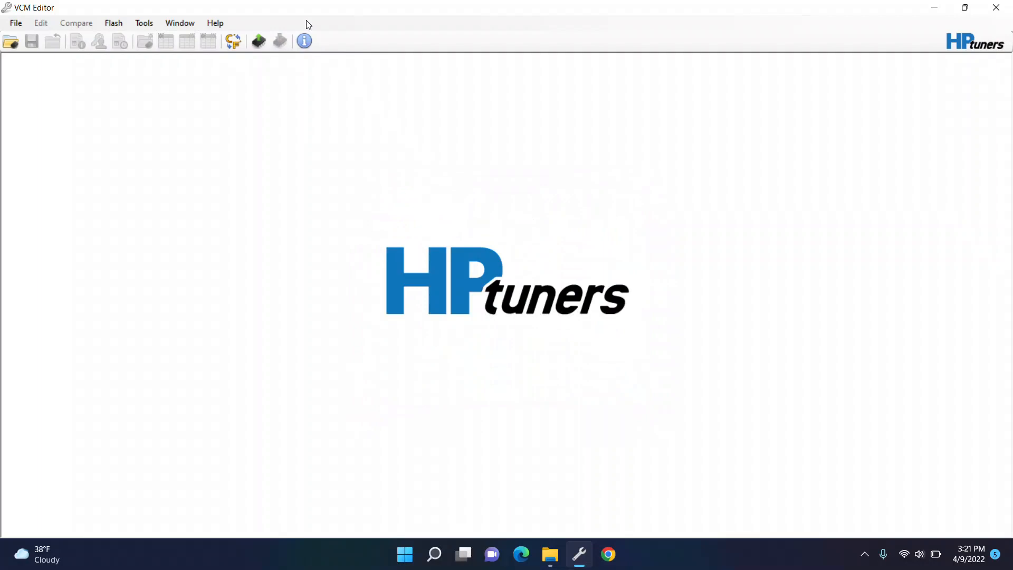
pyautogui.click(11, 41)
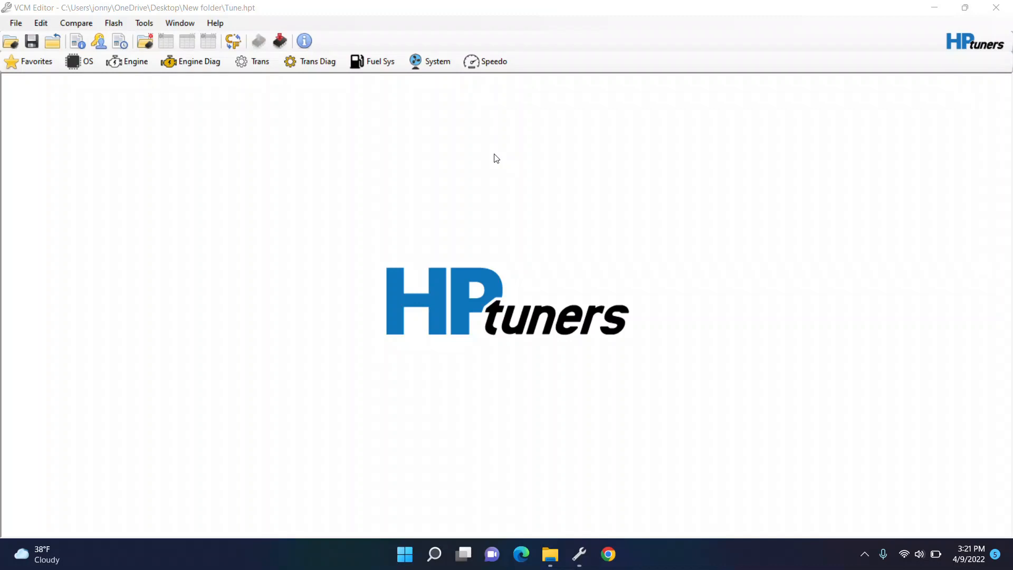
pyautogui.moveTo(338, 292)
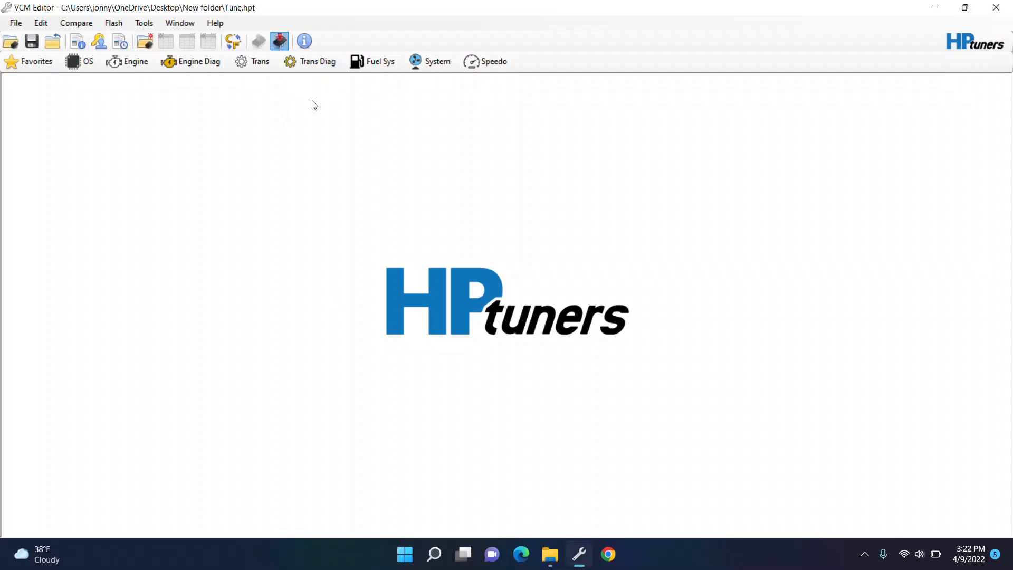
# Step: Bring up Vehicle Writer for Tune.hpt, keeping the ECM write mode on Write Calibration
pyautogui.click(279, 41)
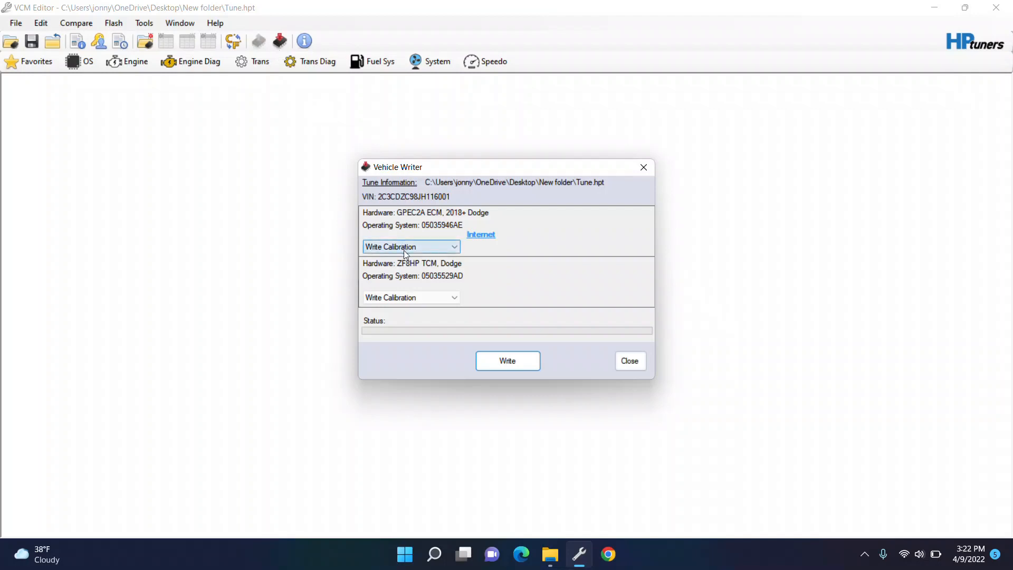
pyautogui.click(411, 246)
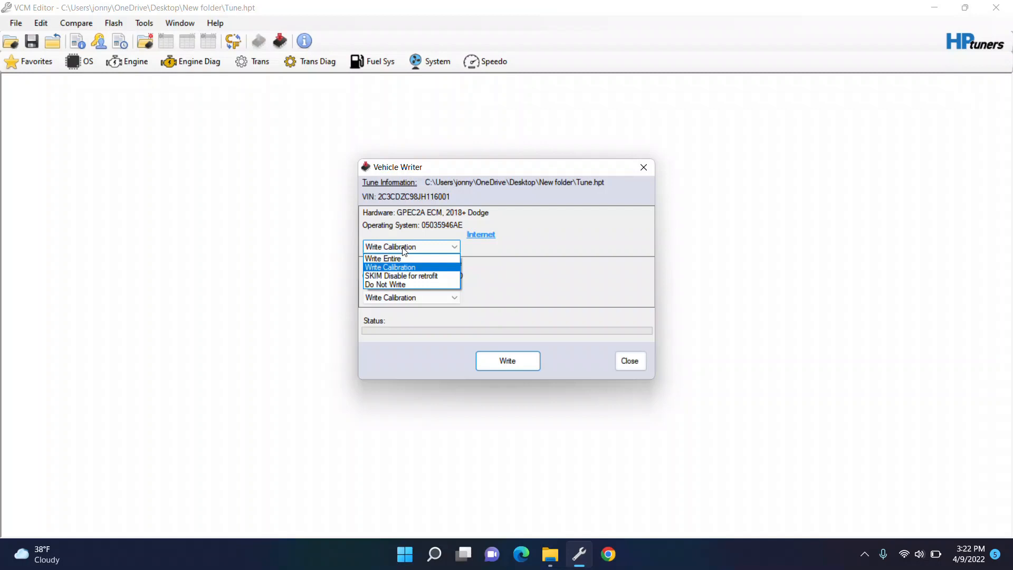
pyautogui.moveTo(399, 259)
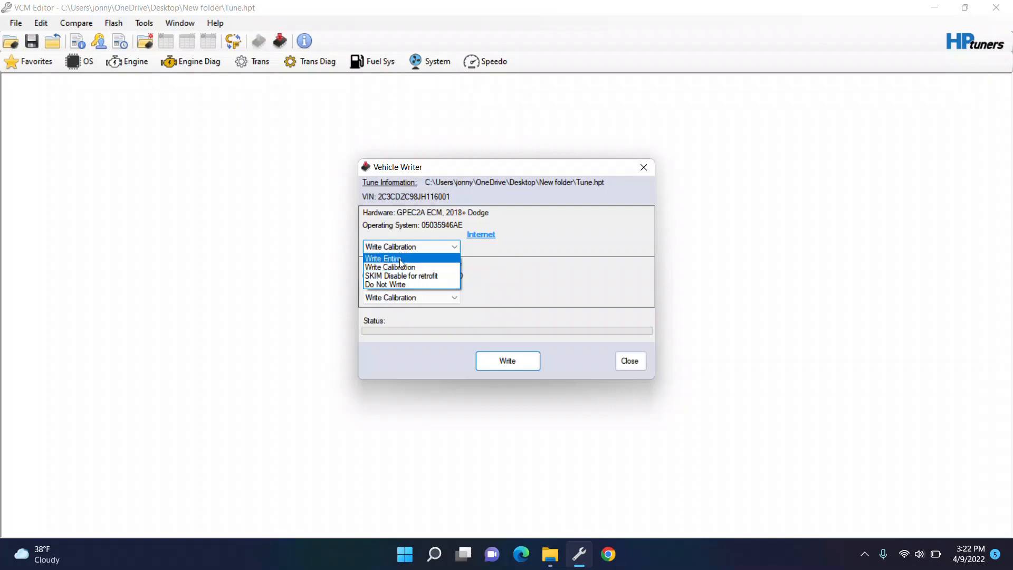
pyautogui.click(389, 267)
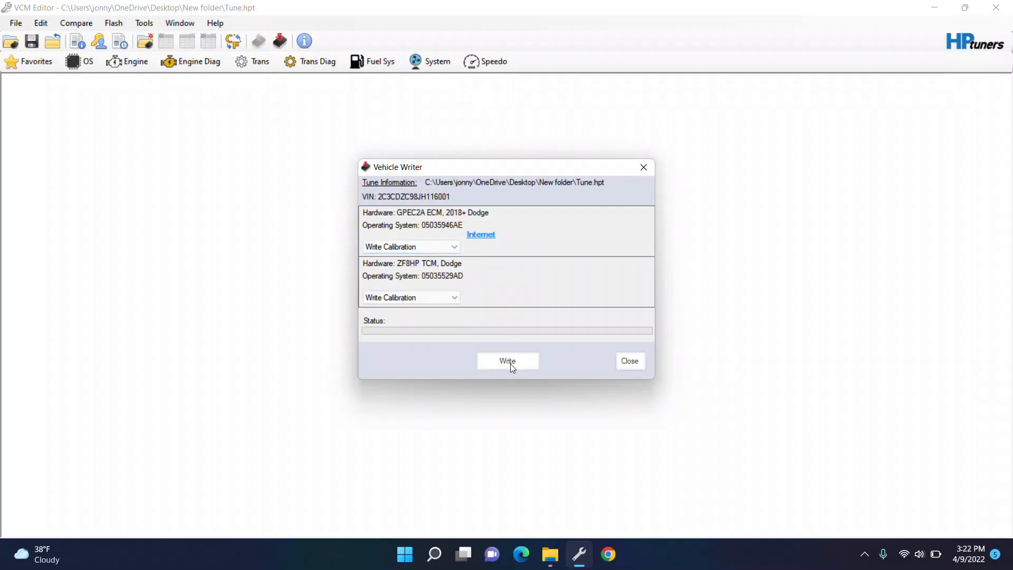
# Step: Write the calibration to the ECM and TCM, confirming each ignition-cycle prompt until Write completed
pyautogui.click(508, 361)
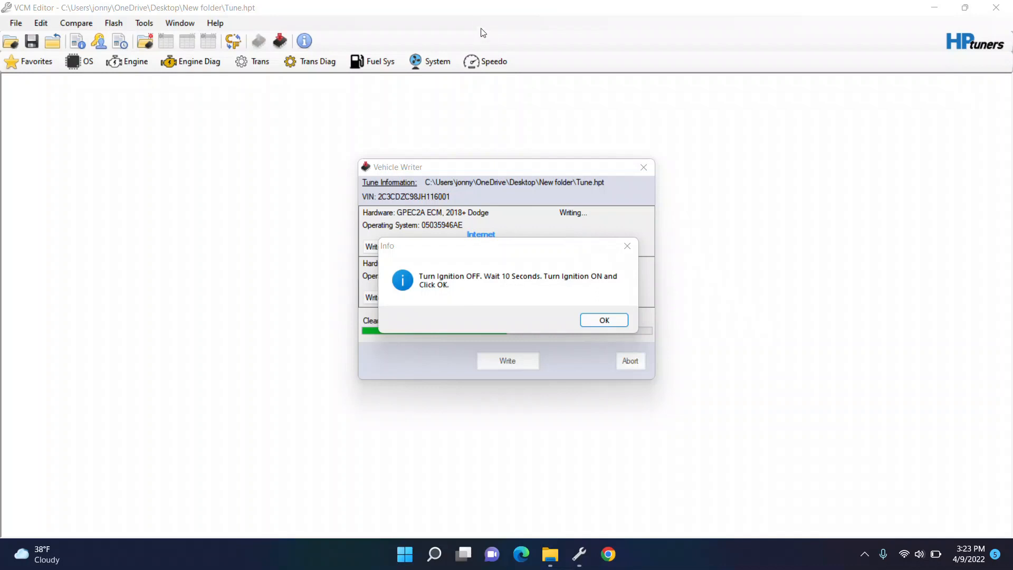
pyautogui.moveTo(496, 227)
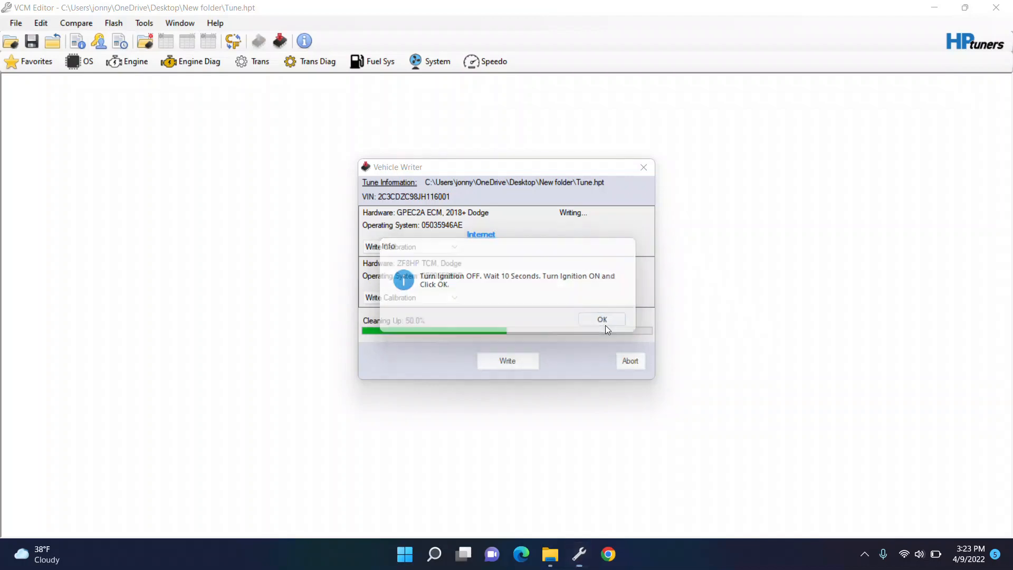
pyautogui.click(602, 319)
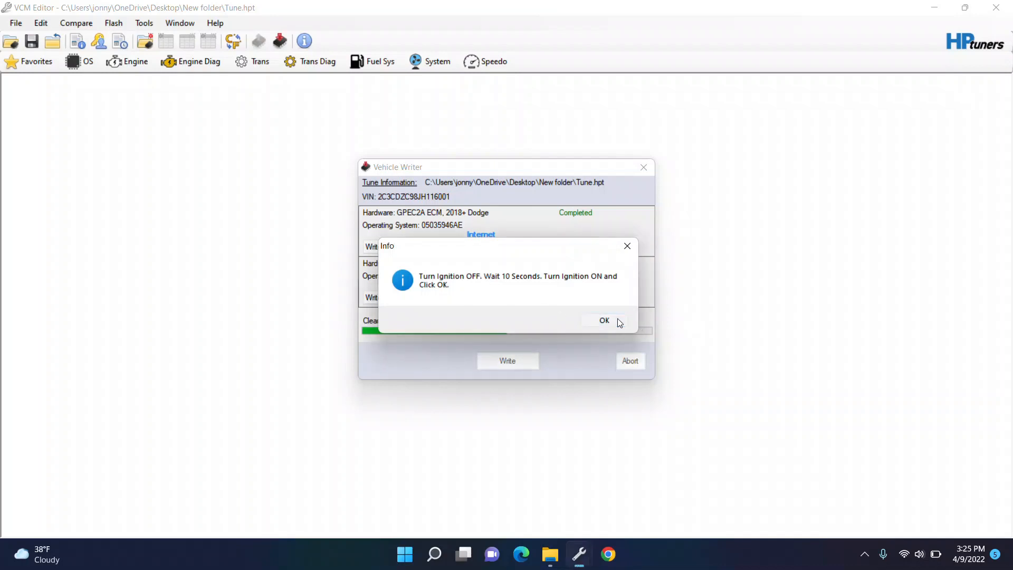
pyautogui.click(604, 321)
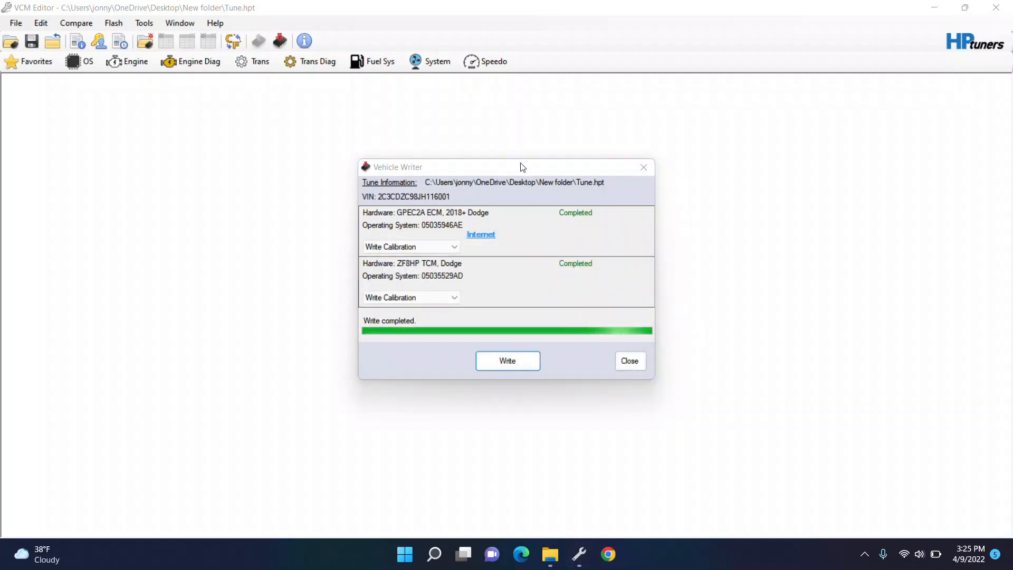
pyautogui.moveTo(497, 252)
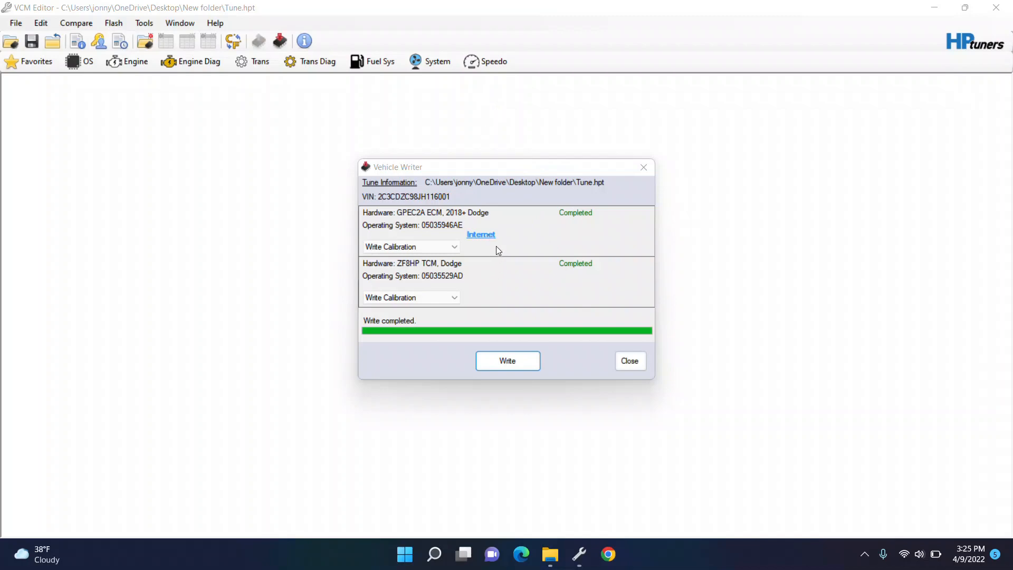
pyautogui.moveTo(471, 10)
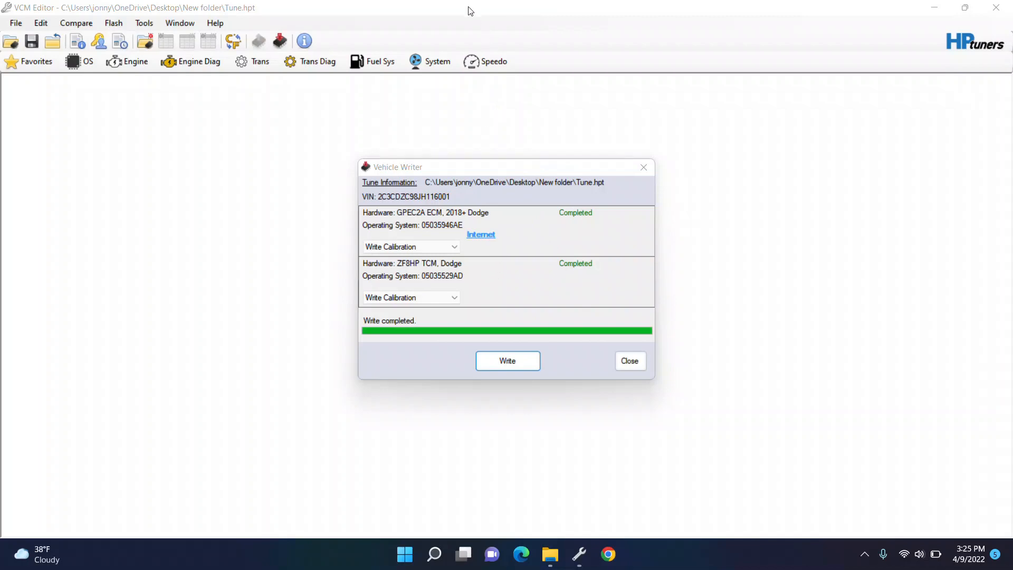